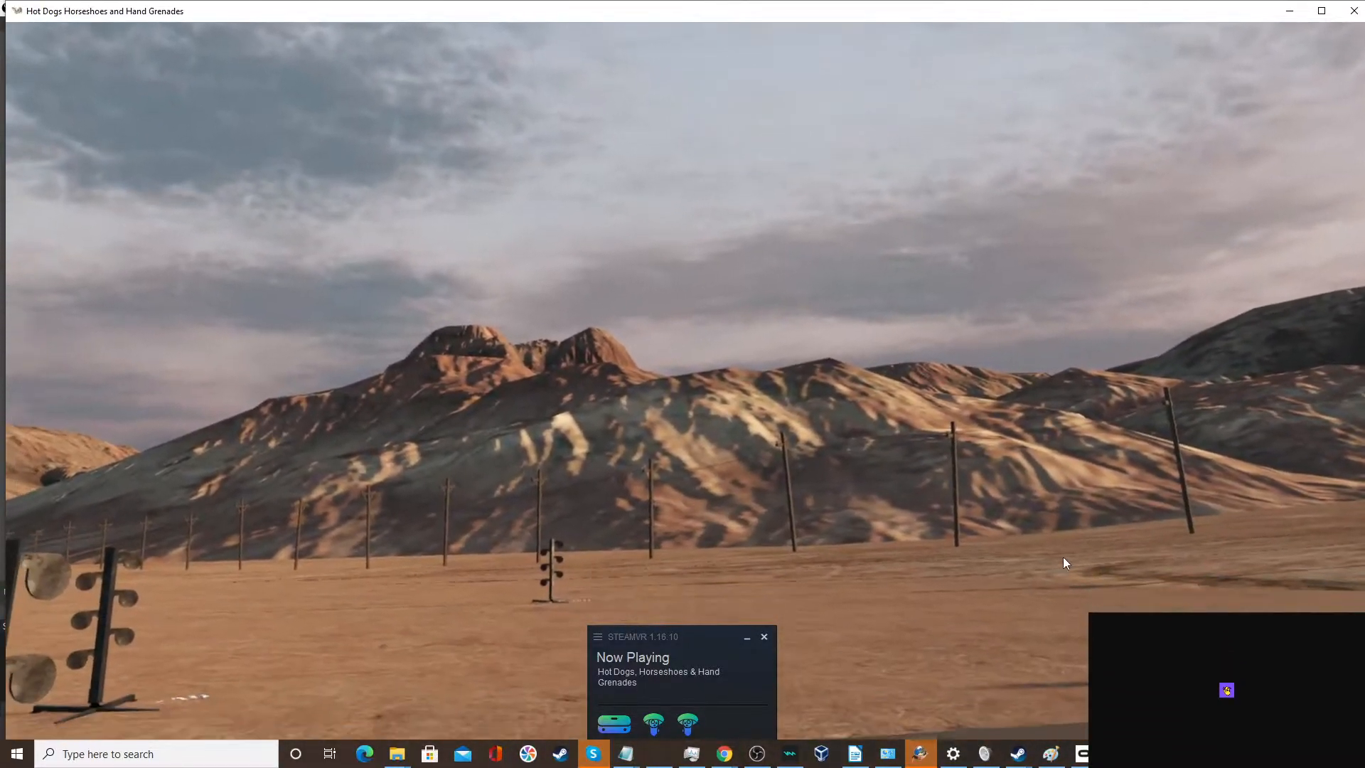
# - Close the SteamVR 'Now Playing' popup to reveal the desert shooting range
pyautogui.click(765, 636)
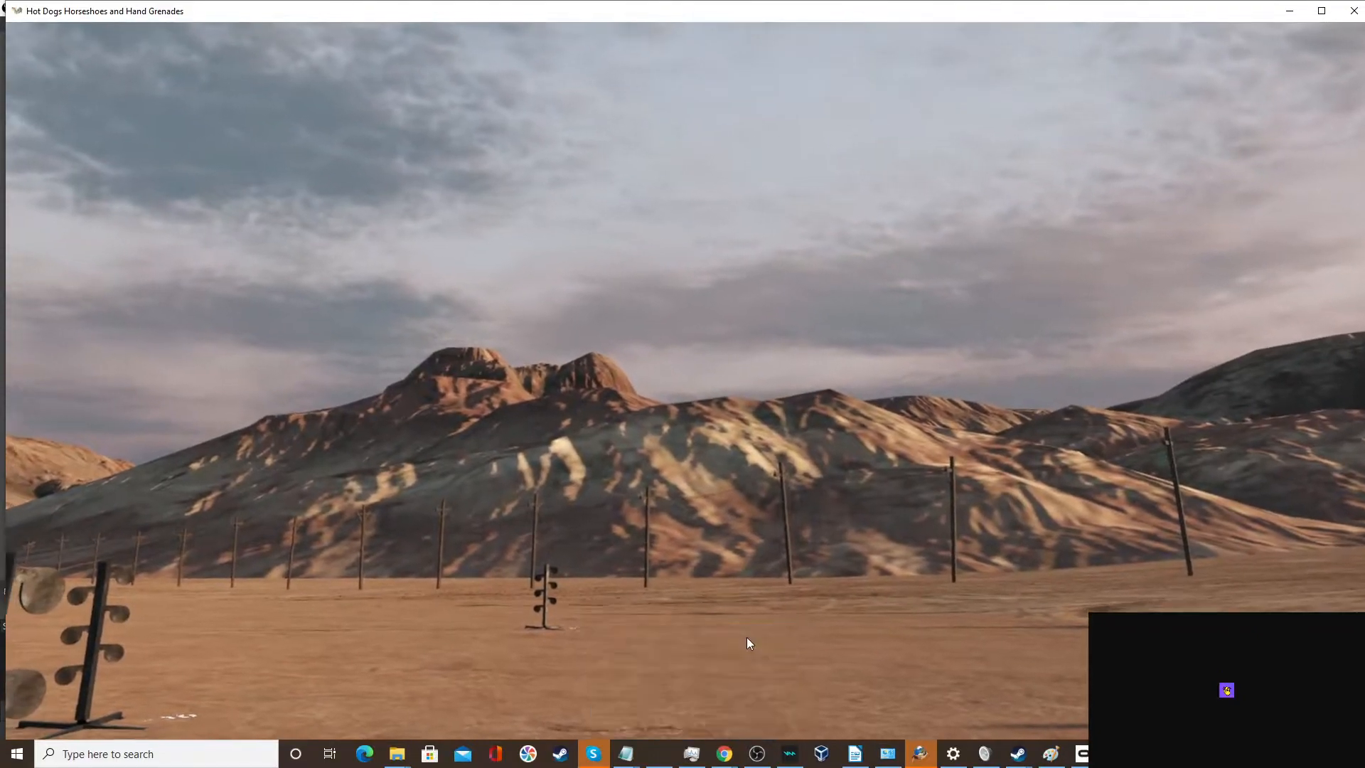